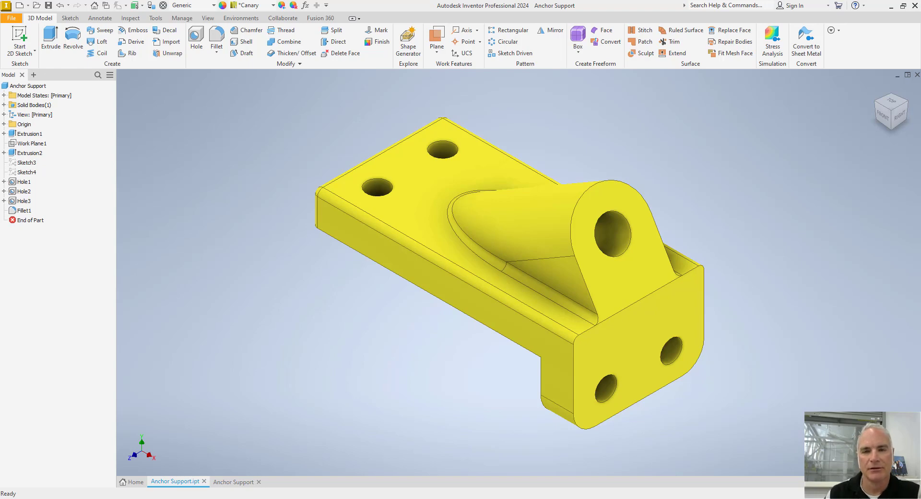
mouse_move(711, 153)
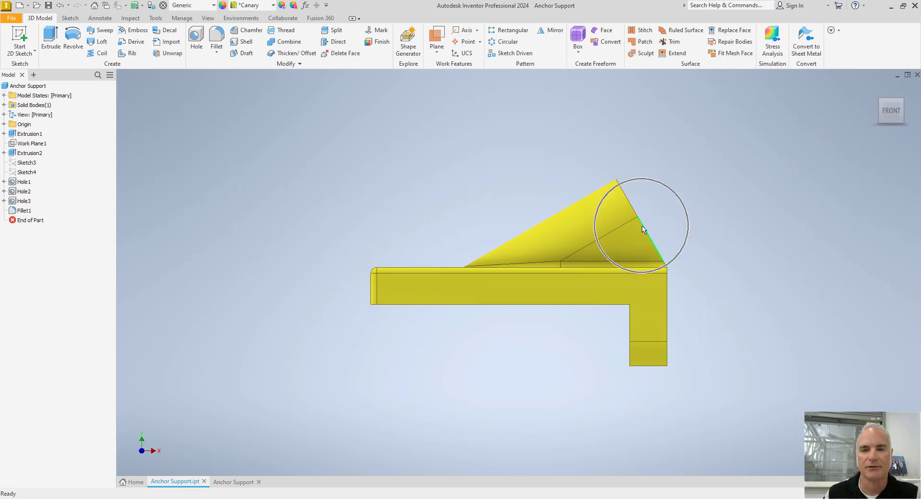
mouse_move(662, 143)
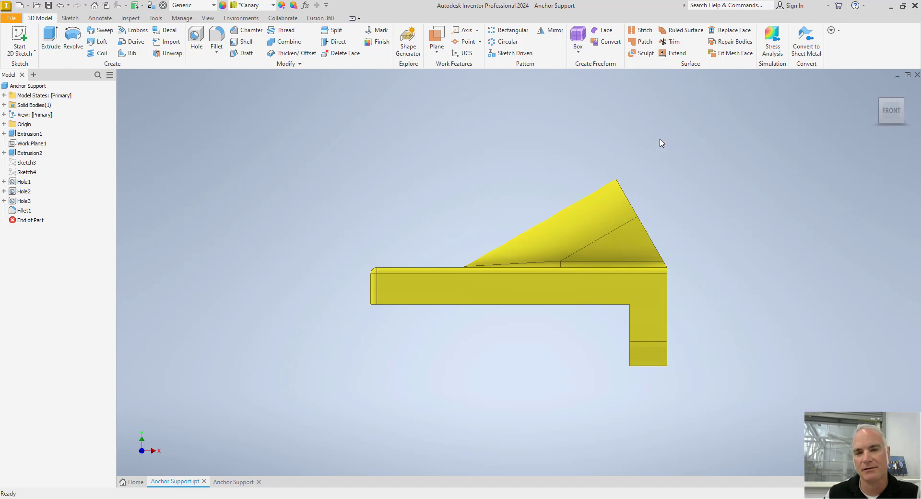
mouse_move(760, 101)
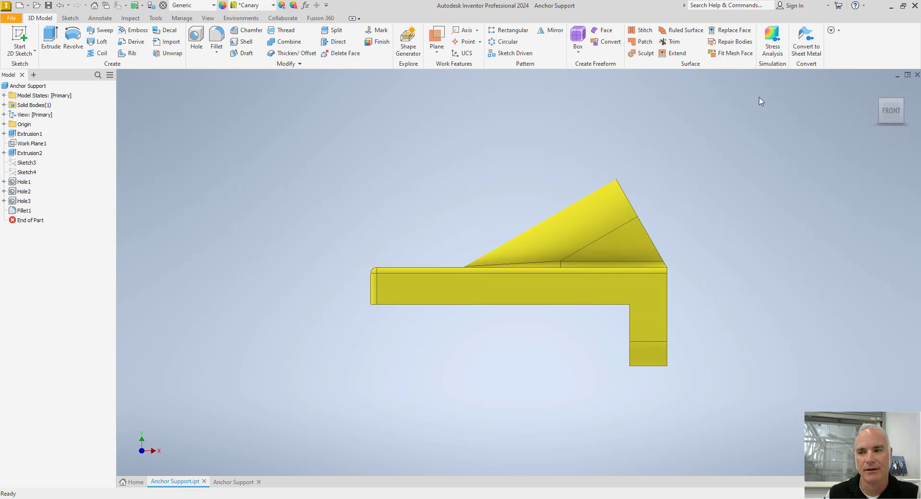
- View the Anchor Support from the top, front and right using the ViewCube to study the inclined lug
click(891, 111)
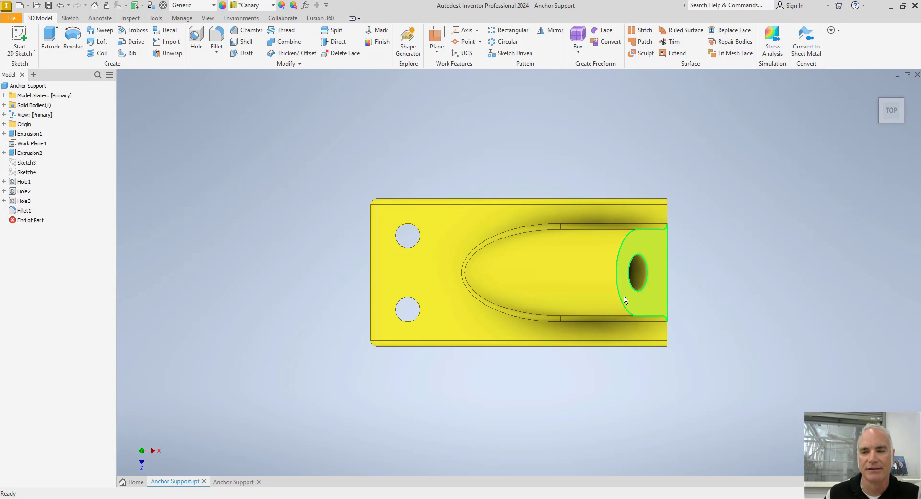
mouse_move(645, 251)
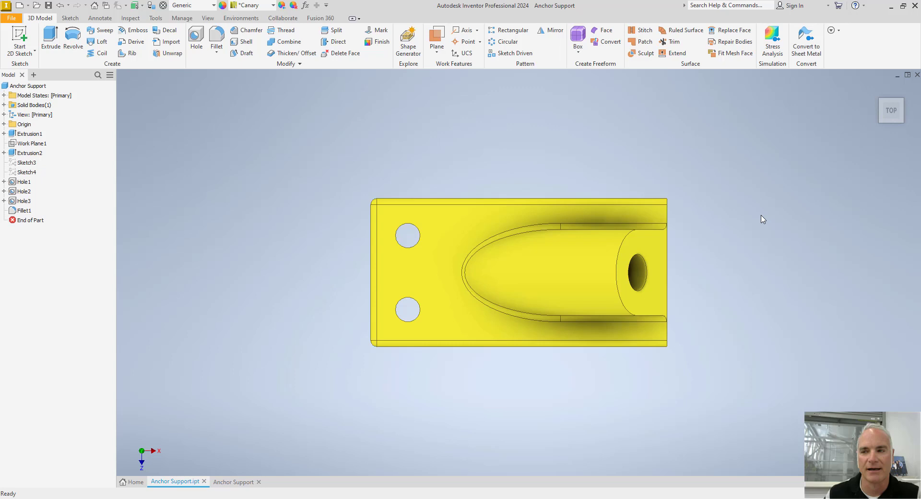
mouse_move(831, 153)
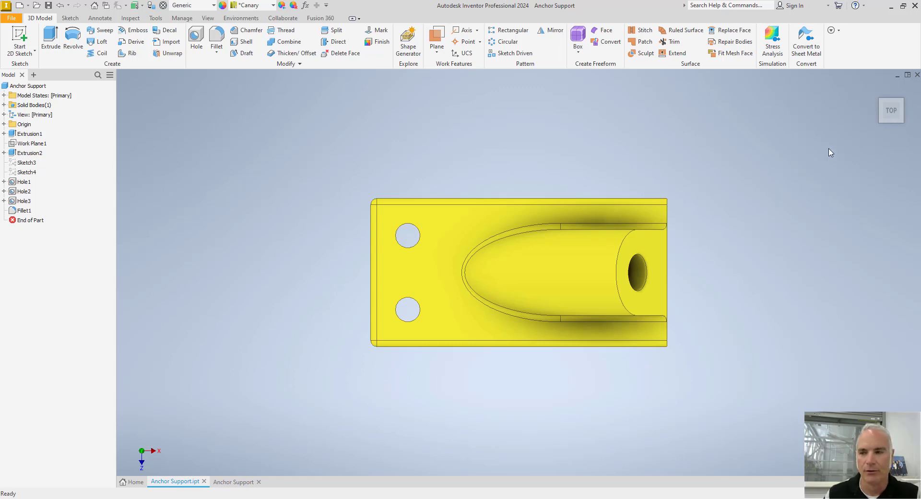
click(909, 111)
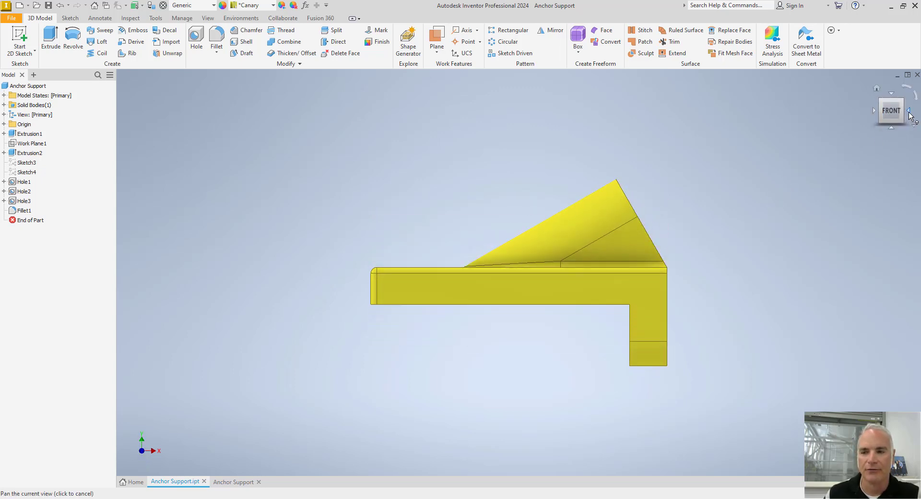
click(909, 111)
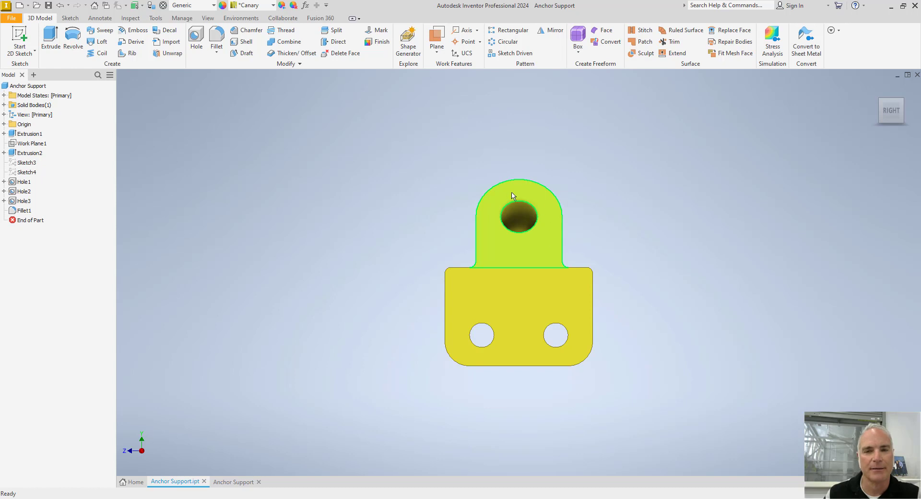
mouse_move(551, 204)
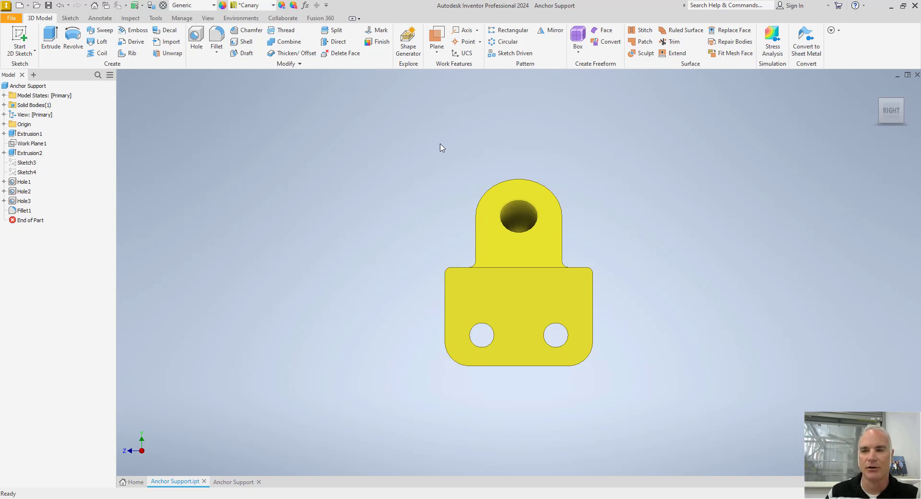
mouse_move(174, 74)
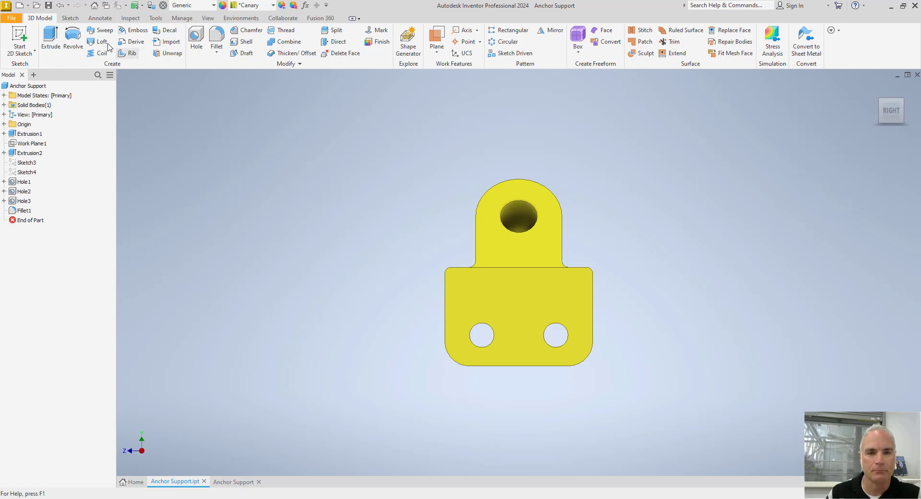
- Adjust display and navigation settings on the View tab and rotate the part to its back end
click(208, 17)
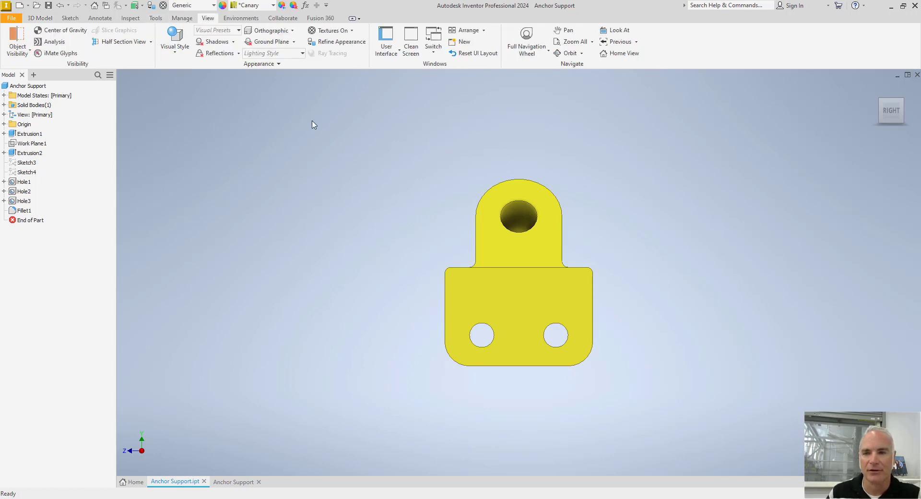
click(270, 53)
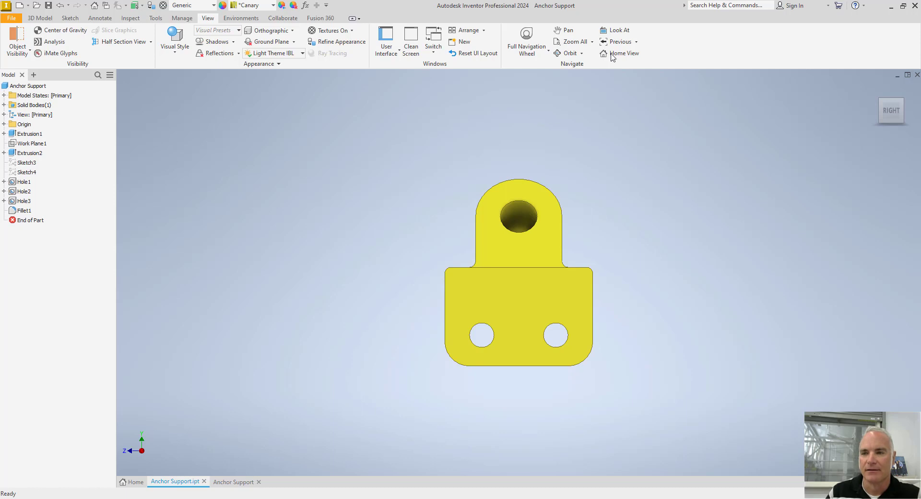
click(619, 30)
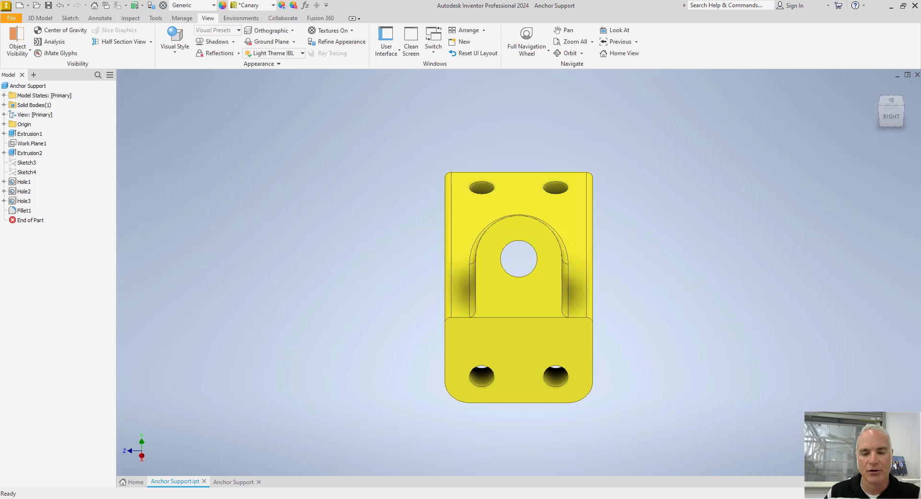
click(236, 482)
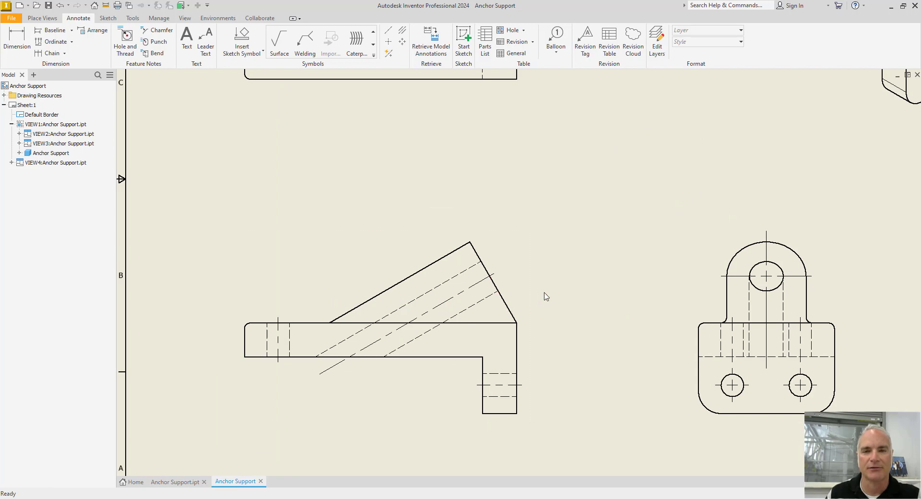
- Pan the Anchor Support sheet and inspect the lug centre mark, top view and right-side view
drag(546, 296, 526, 362)
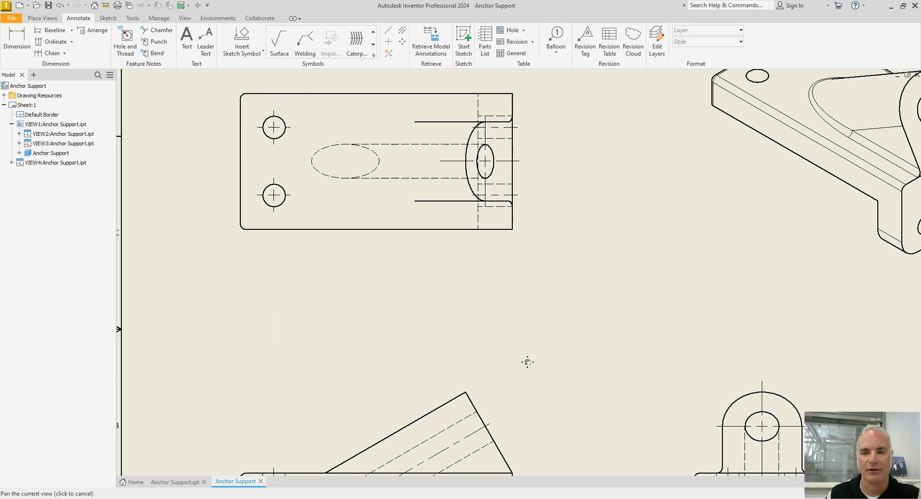
click(484, 163)
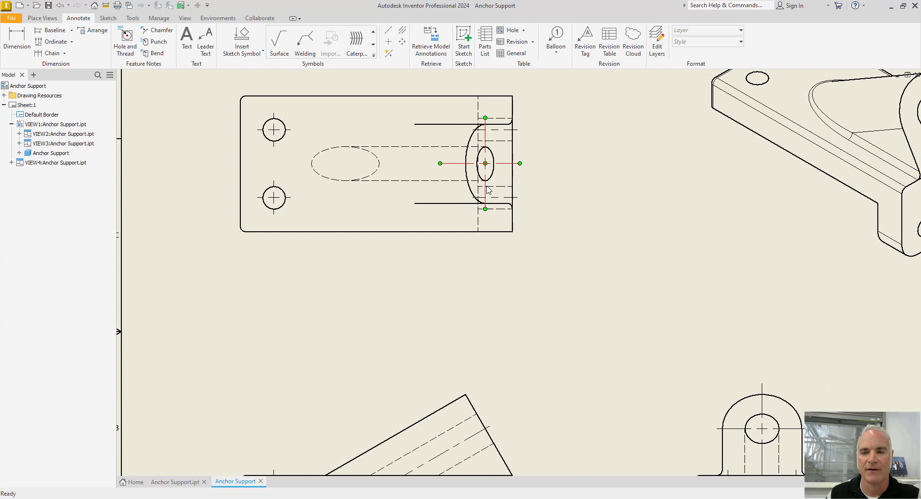
click(64, 133)
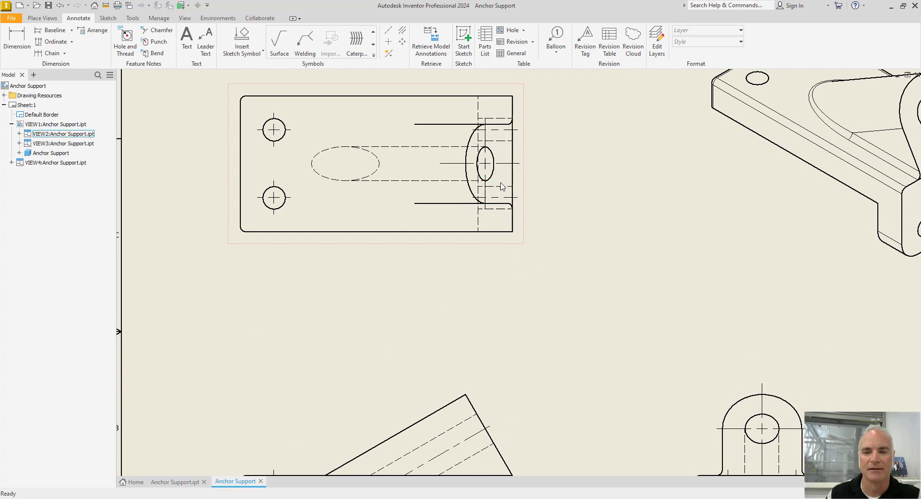
click(587, 344)
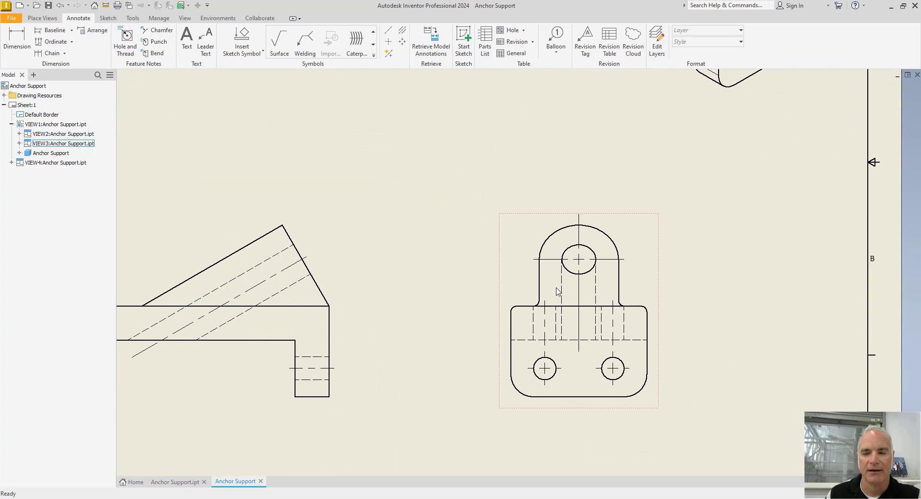
mouse_move(553, 248)
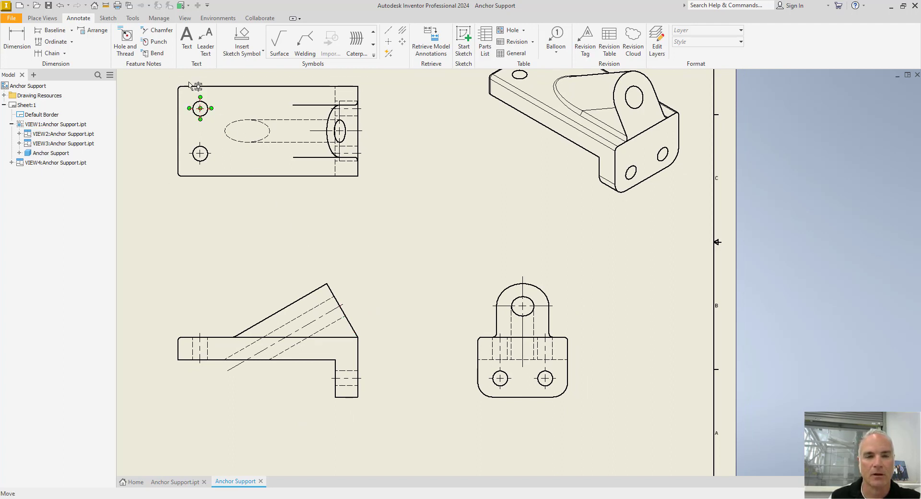
- Place auxiliary view A at 1:1 from the front view's inclined edge, beside the front view
click(41, 17)
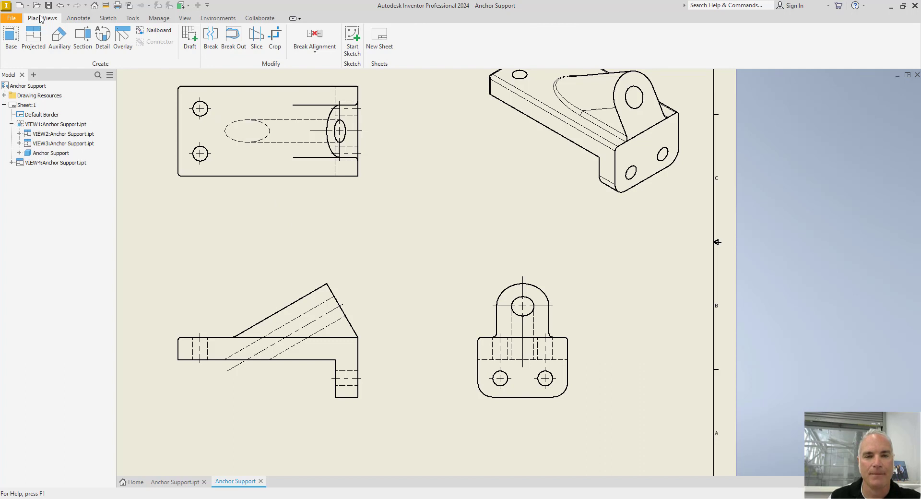
mouse_move(59, 36)
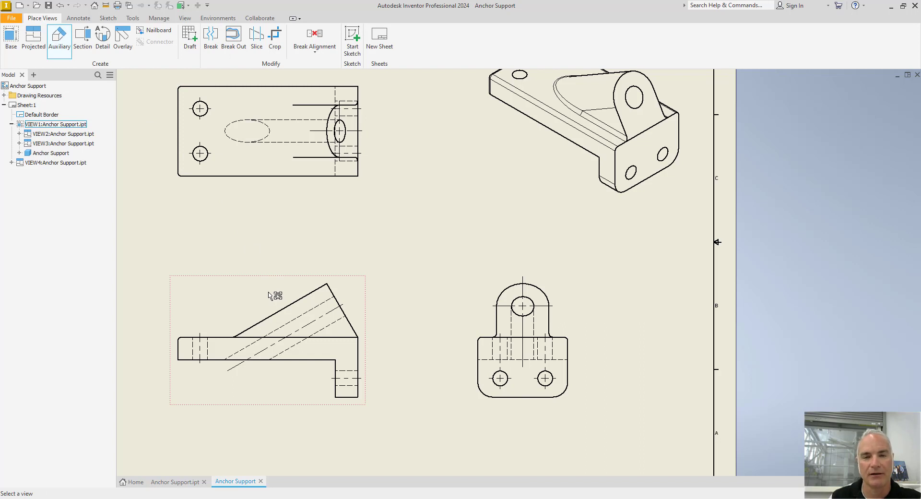
click(59, 38)
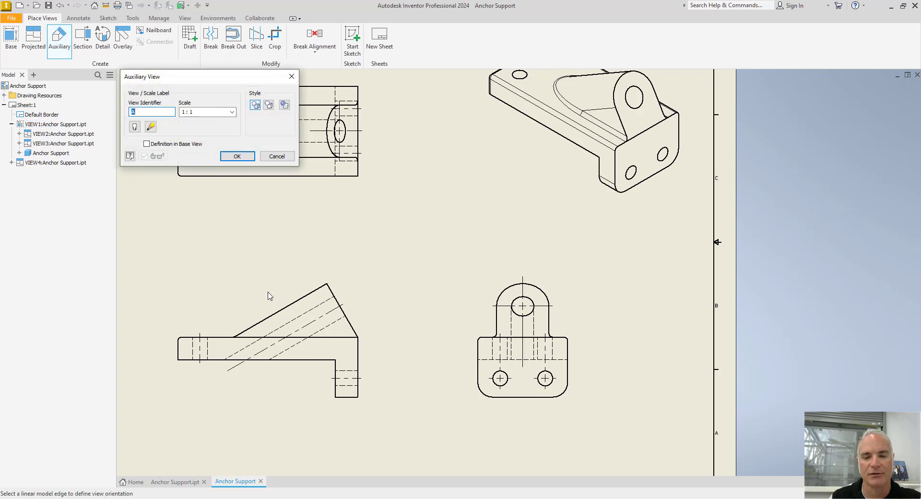
mouse_move(347, 318)
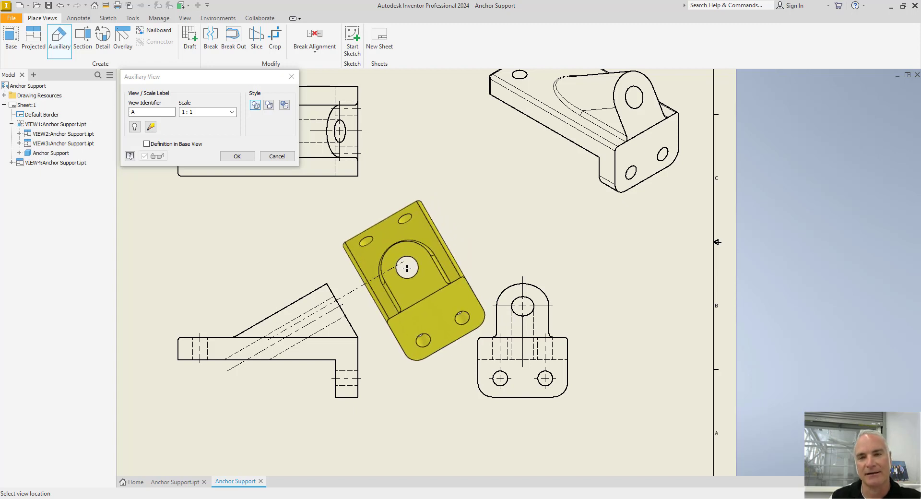
mouse_move(407, 269)
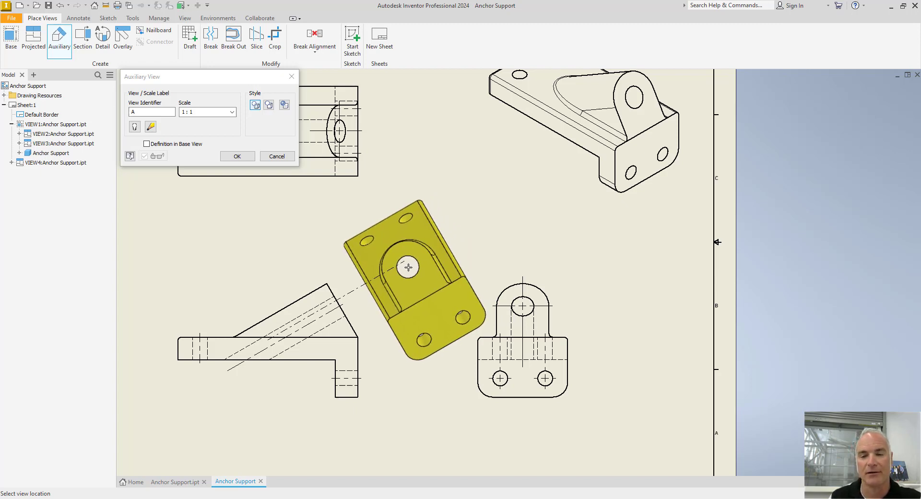
click(237, 157)
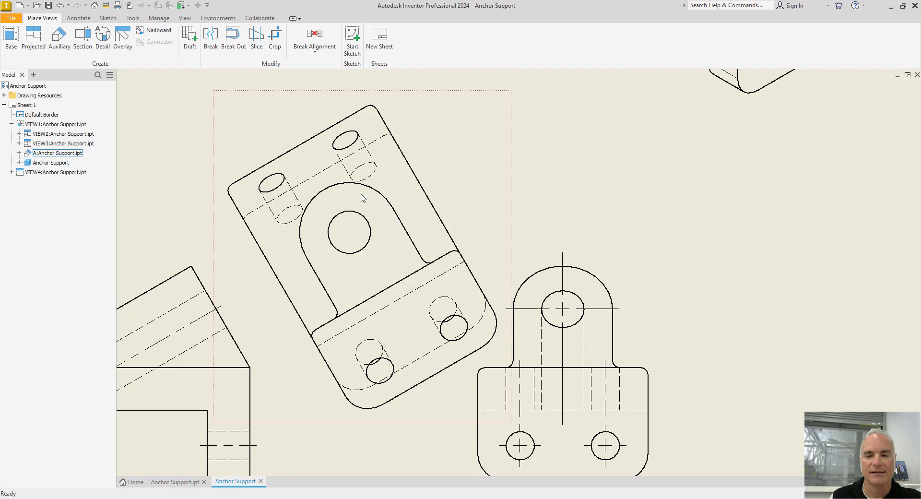
mouse_move(362, 269)
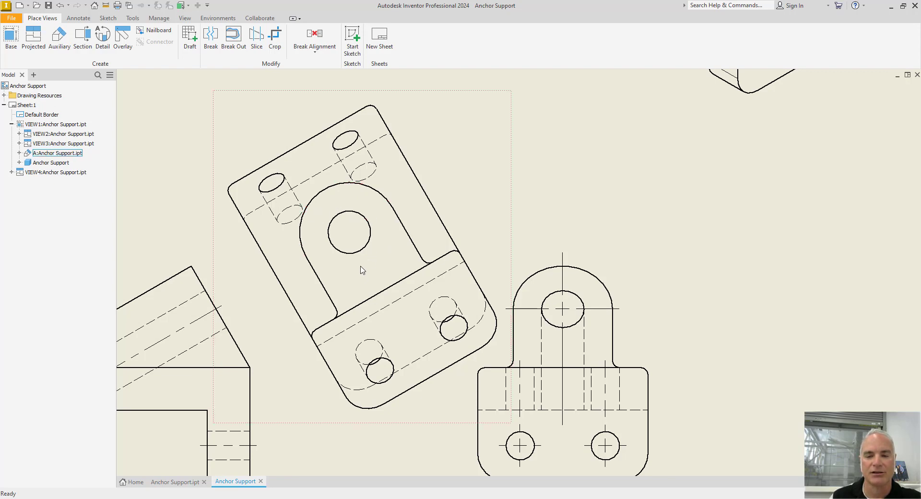
mouse_move(408, 425)
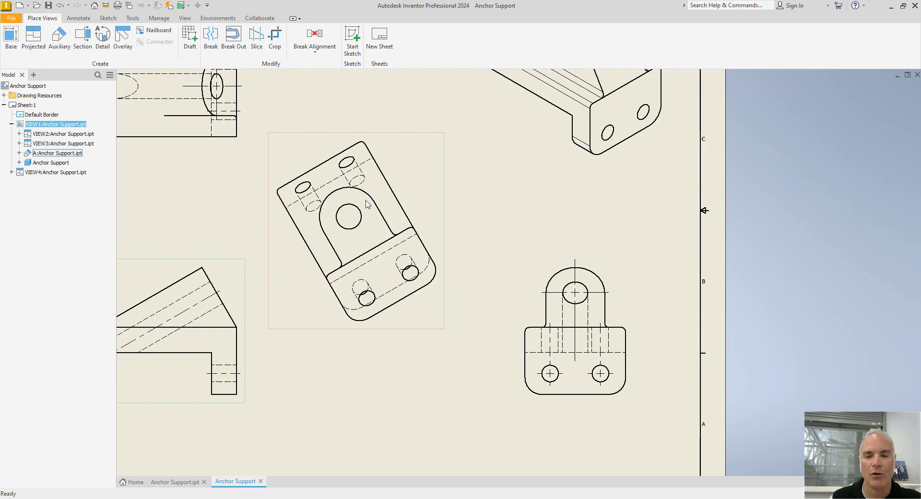
mouse_move(340, 237)
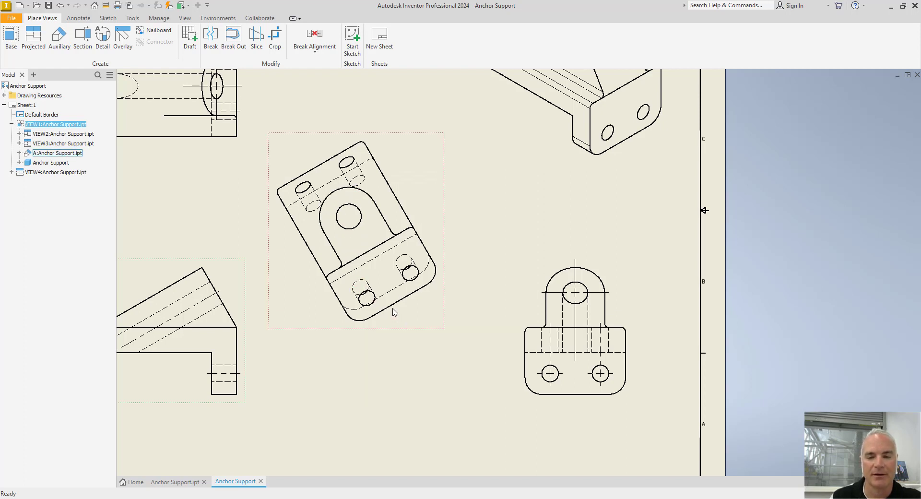
- Hide the base edges and upper hole edges in view A, leaving only the inclined lug and its hole
click(411, 282)
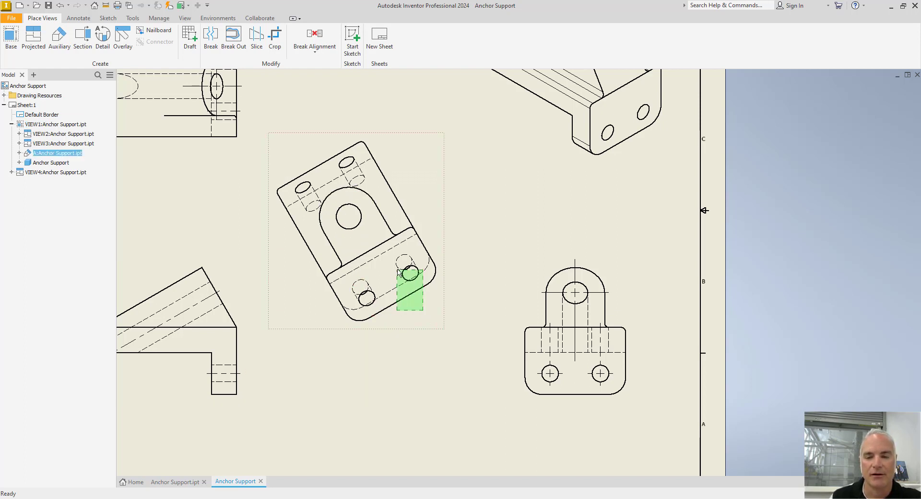
right_click(393, 249)
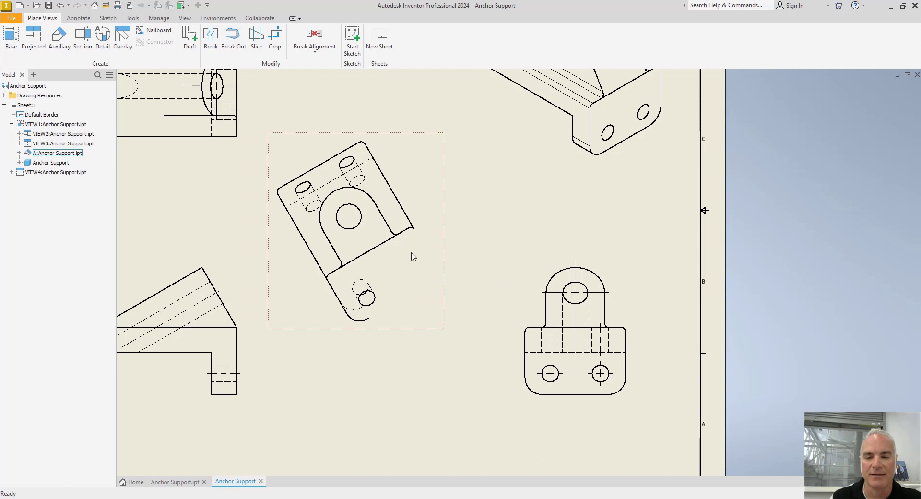
right_click(412, 235)
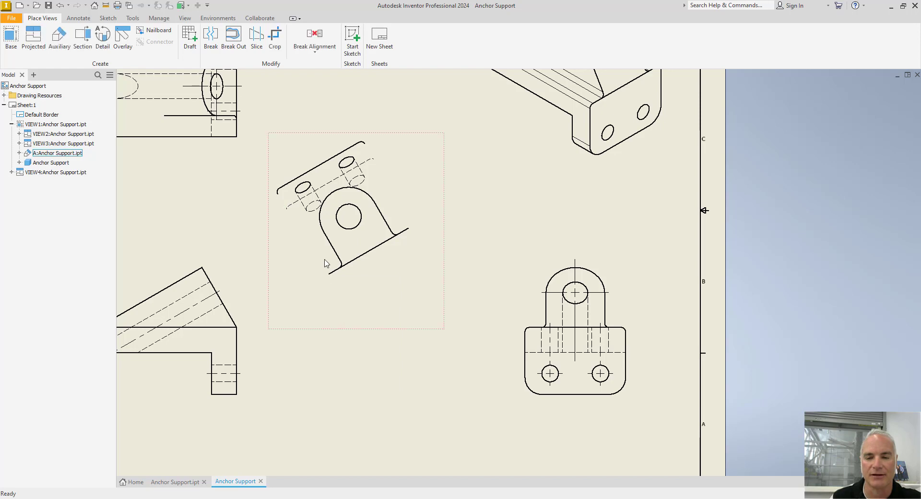
click(338, 164)
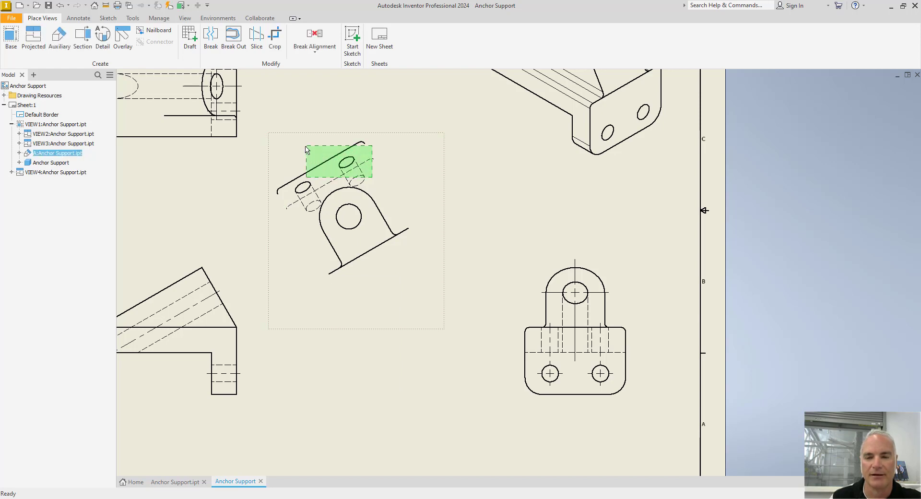
right_click(338, 164)
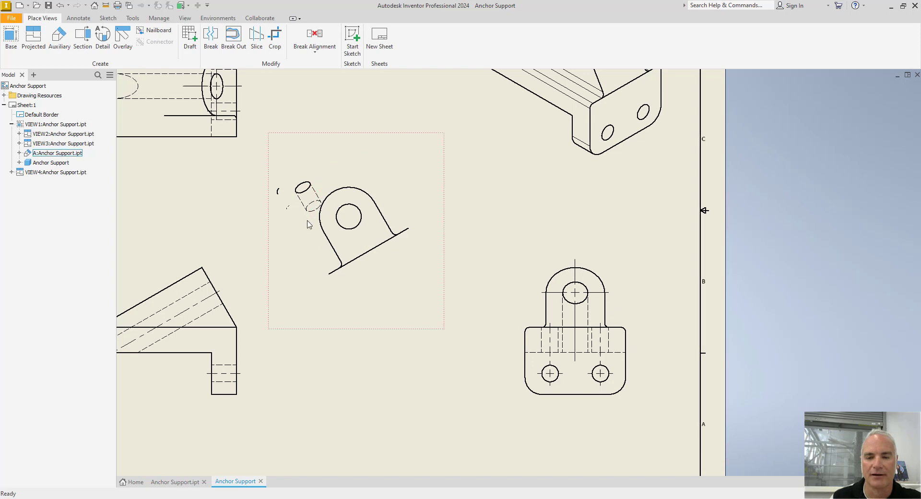
mouse_move(279, 174)
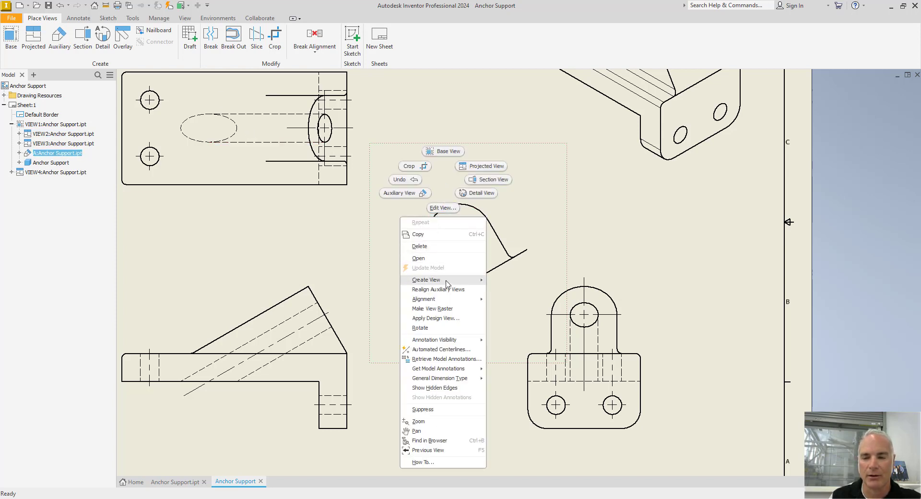
- Add automated centerlines to view A's hole and lengthen the centre mark across the lug
click(444, 349)
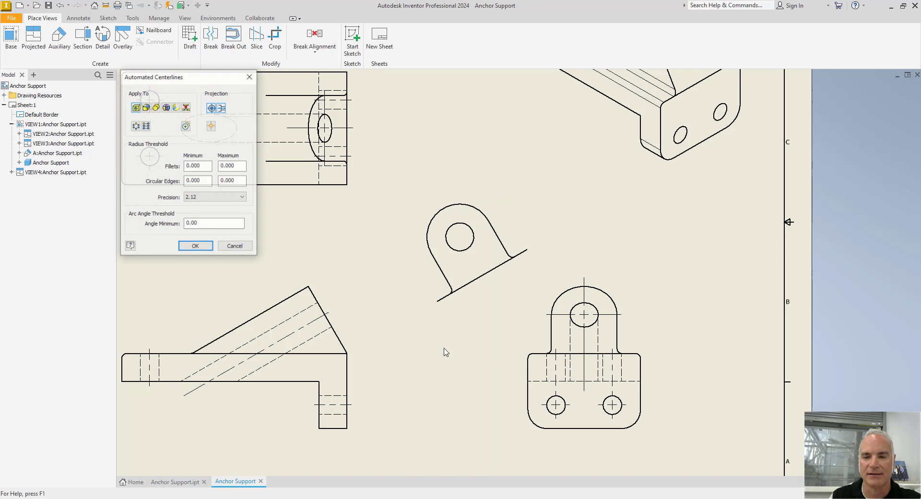
click(210, 126)
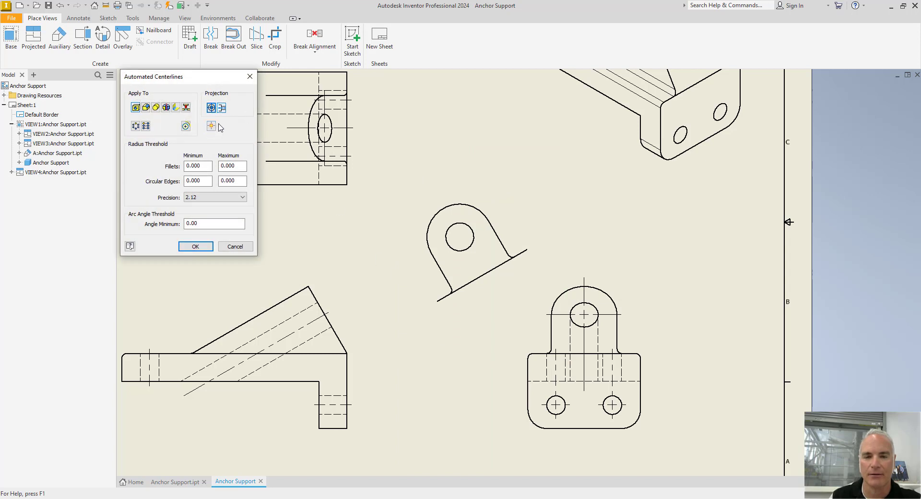
click(195, 247)
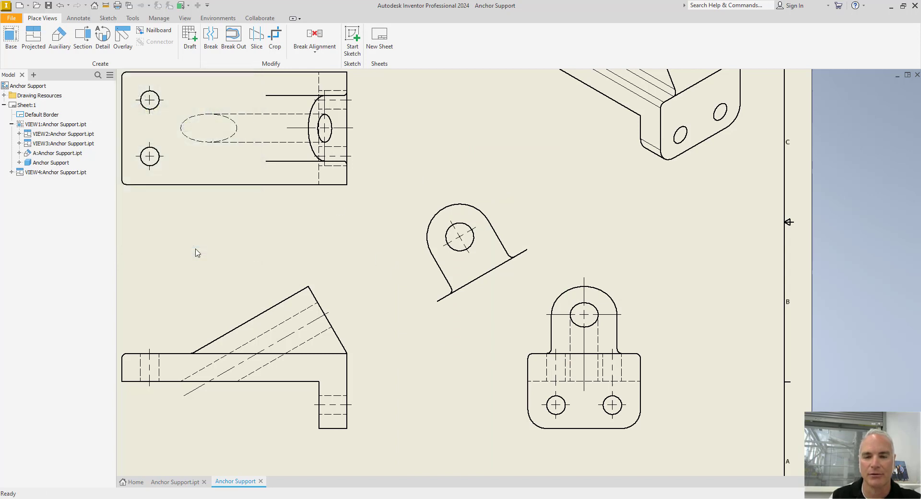
click(460, 236)
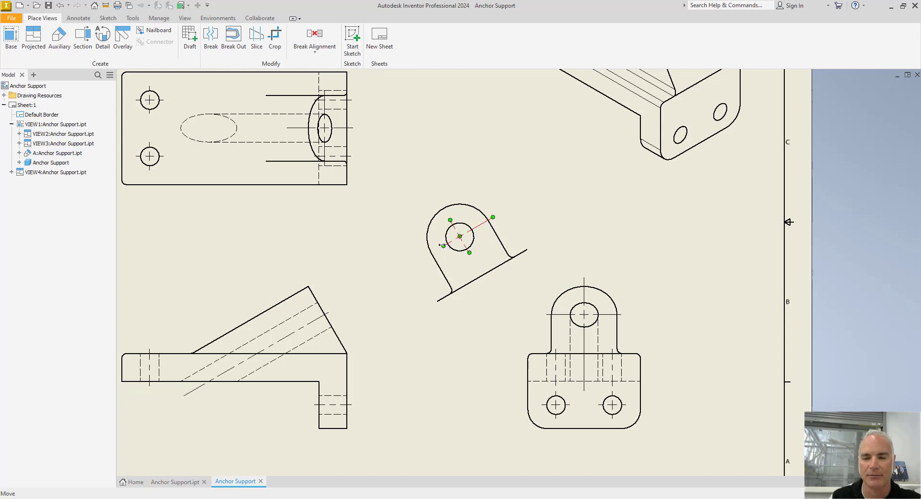
click(461, 236)
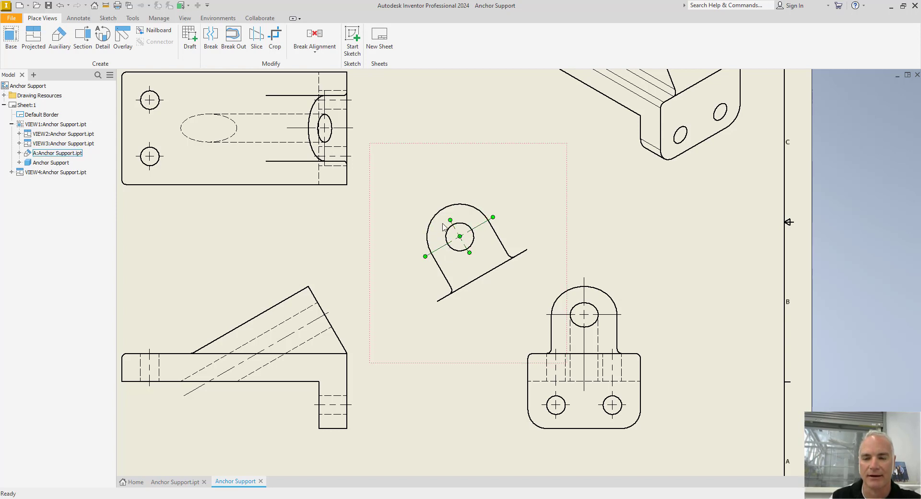